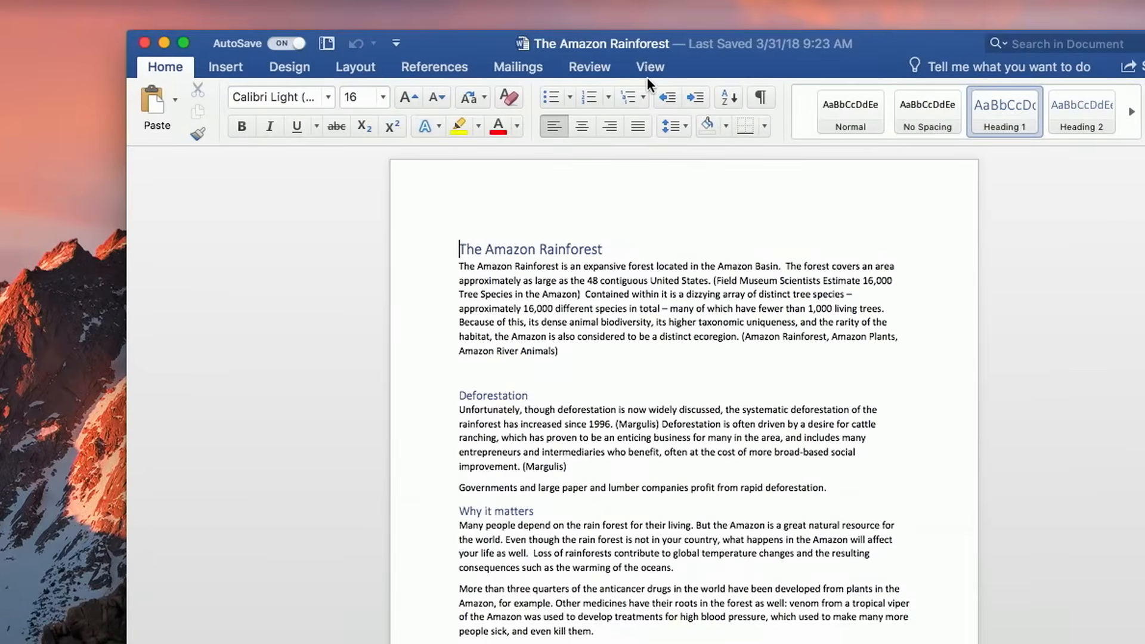
- Show the View ribbon with Focus mode and page layout options
{"action": "left_click", "coordinate": [648, 67]}
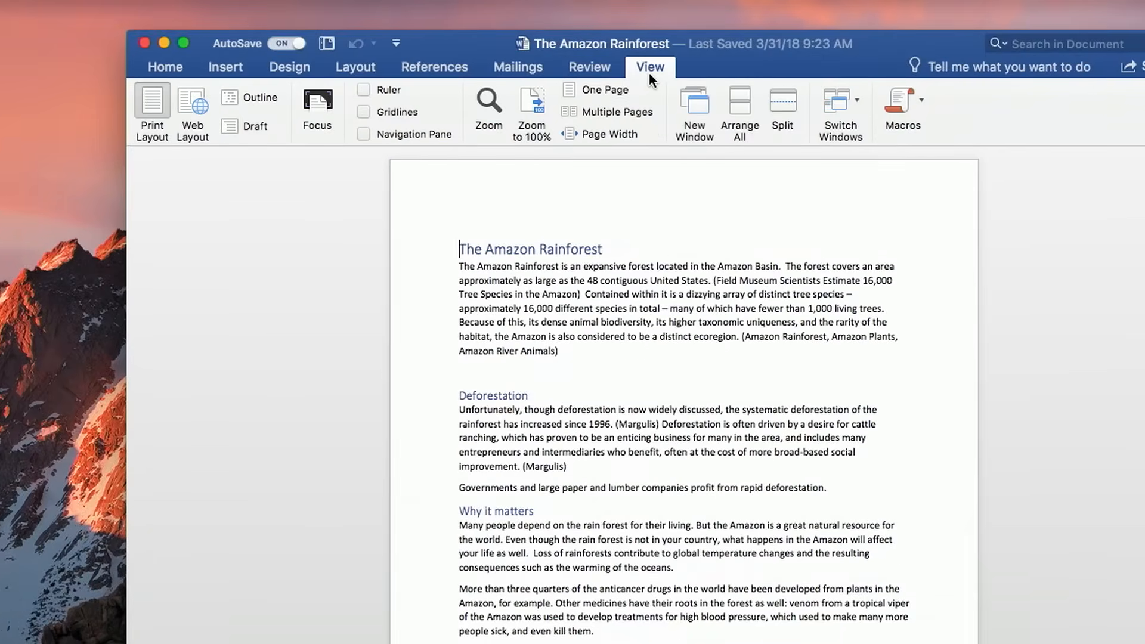